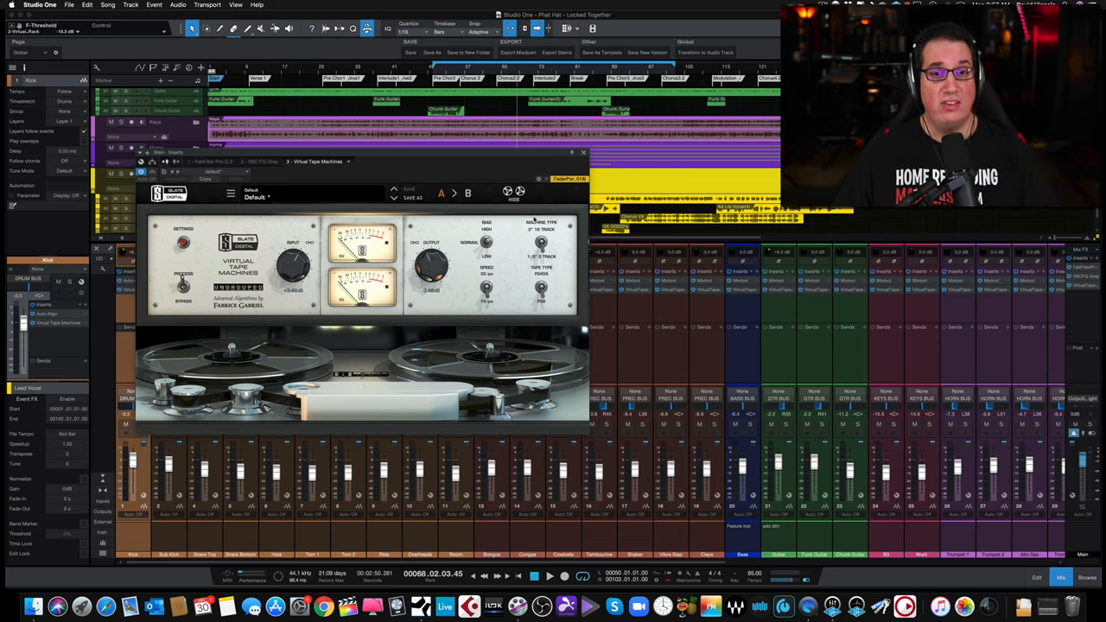
pyautogui.moveTo(539, 197)
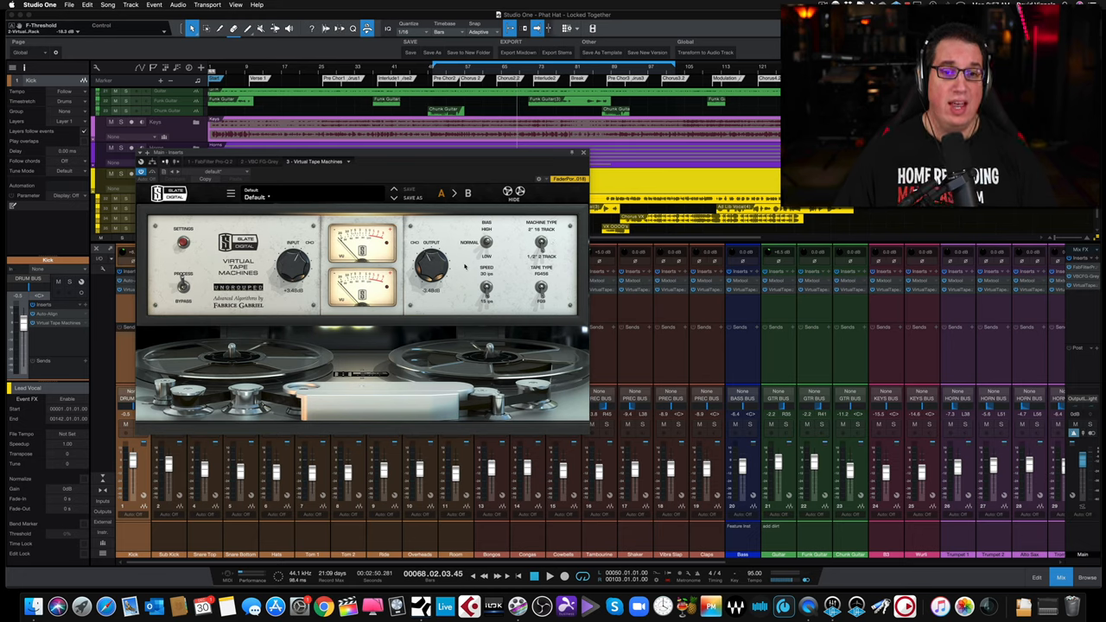
pyautogui.moveTo(529, 263)
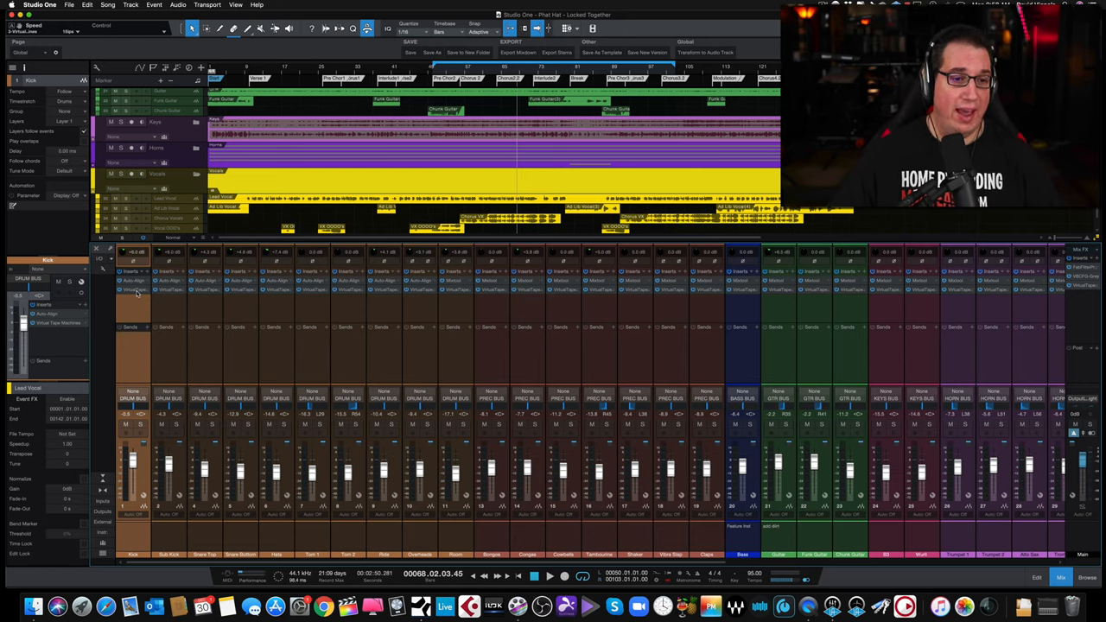
# - Bring up the Virtual Tape Machines plugin window on another mixer channel
pyautogui.click(134, 290)
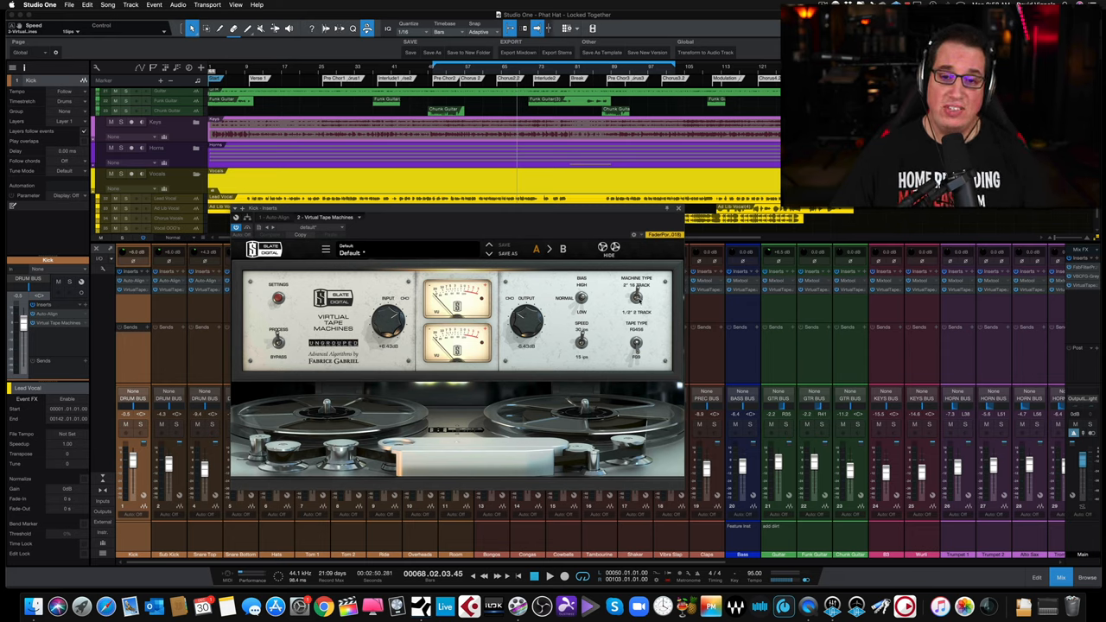
pyautogui.moveTo(594, 332)
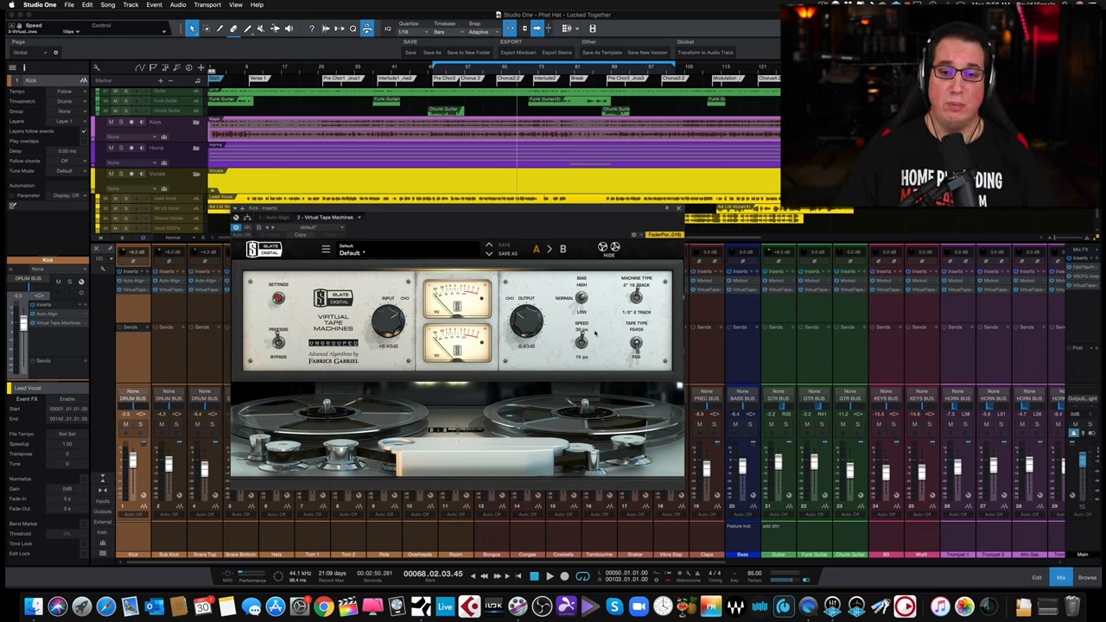
pyautogui.moveTo(493, 326)
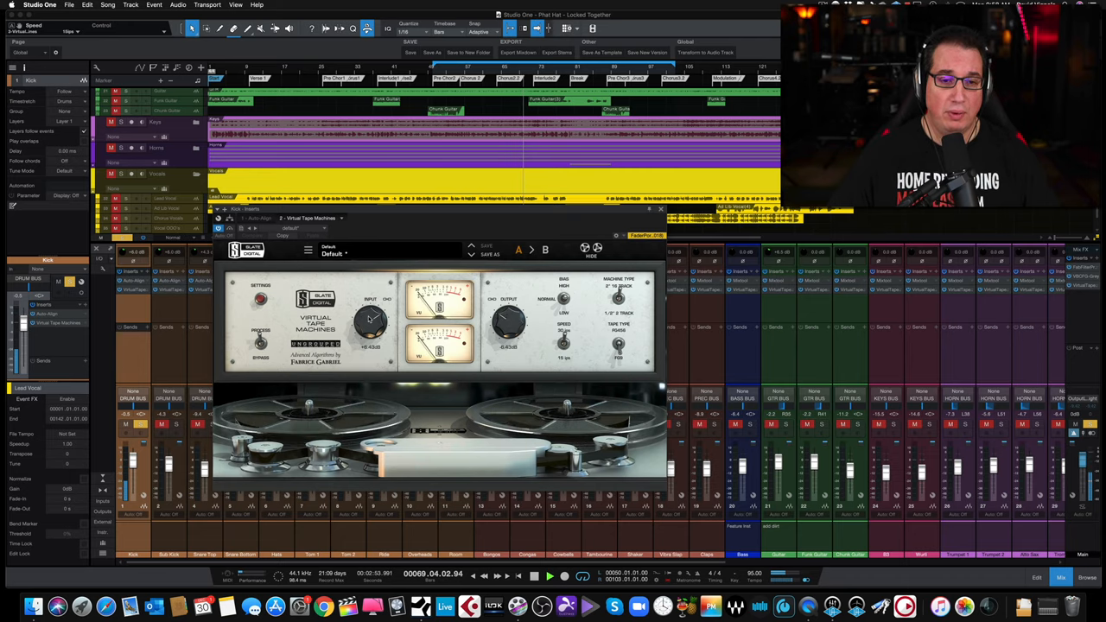
# - Show the Virtual Tape Machines plugin window for a bus channel's insert
pyautogui.moveTo(370, 324); pyautogui.dragTo(370, 308)
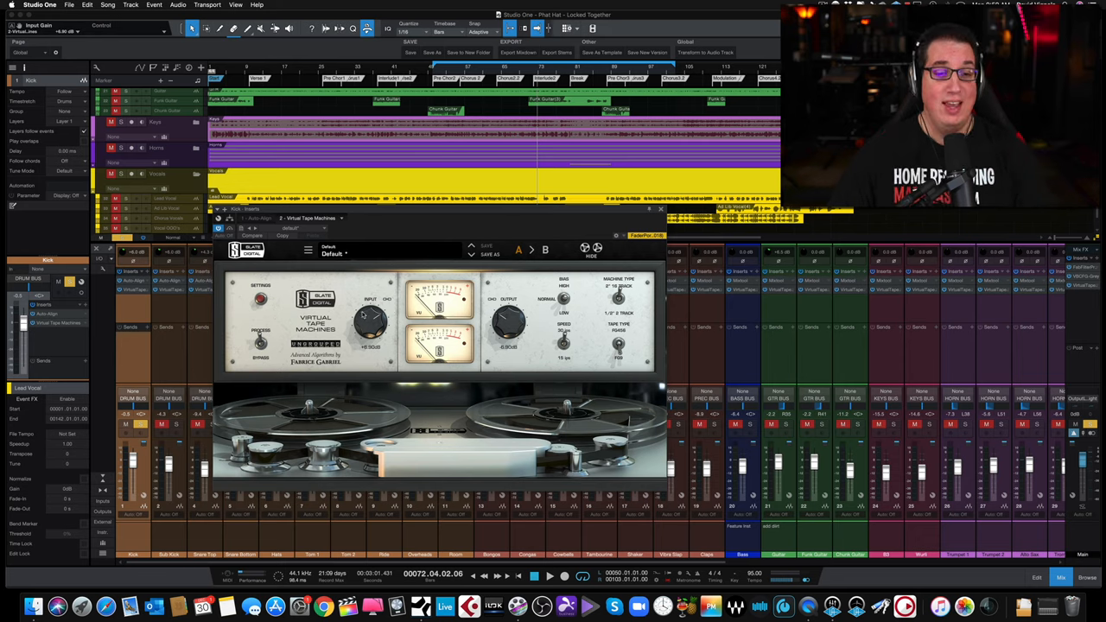
pyautogui.click(549, 576)
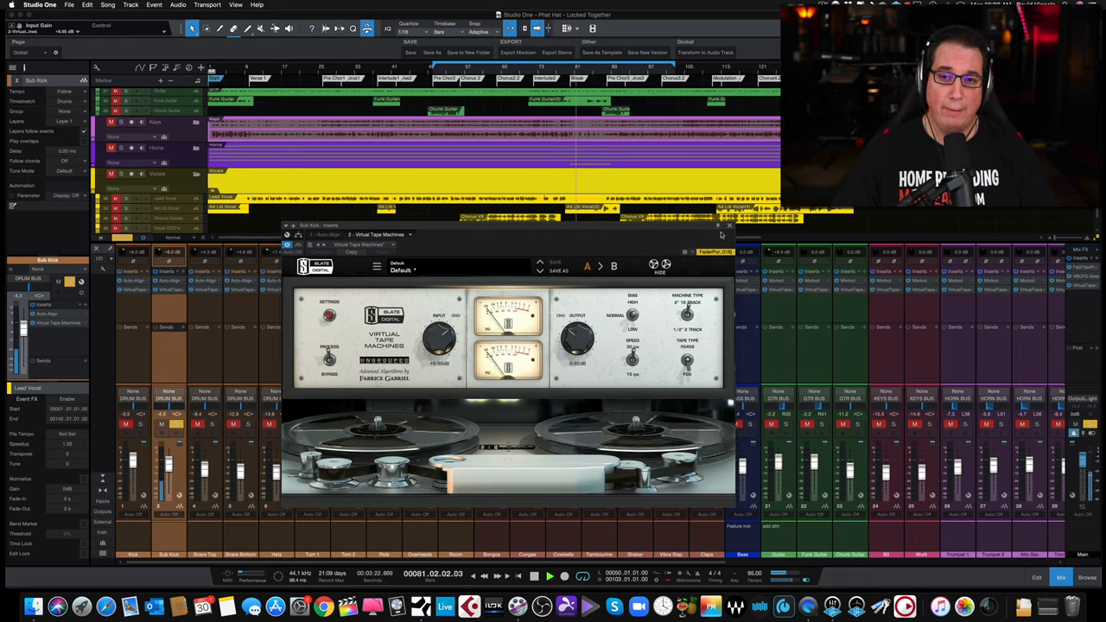
# - Show the Auto-Align plugin window from the channel's insert slot
pyautogui.click(725, 226)
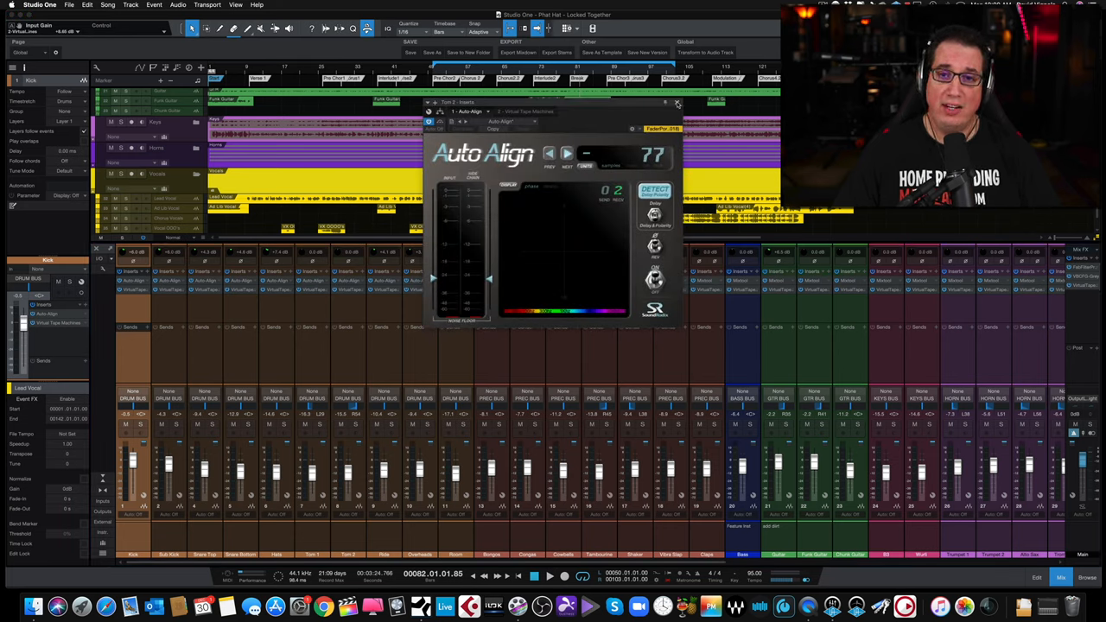
# - Close the Auto-Align plugin window, leaving only the mixer visible
pyautogui.click(677, 102)
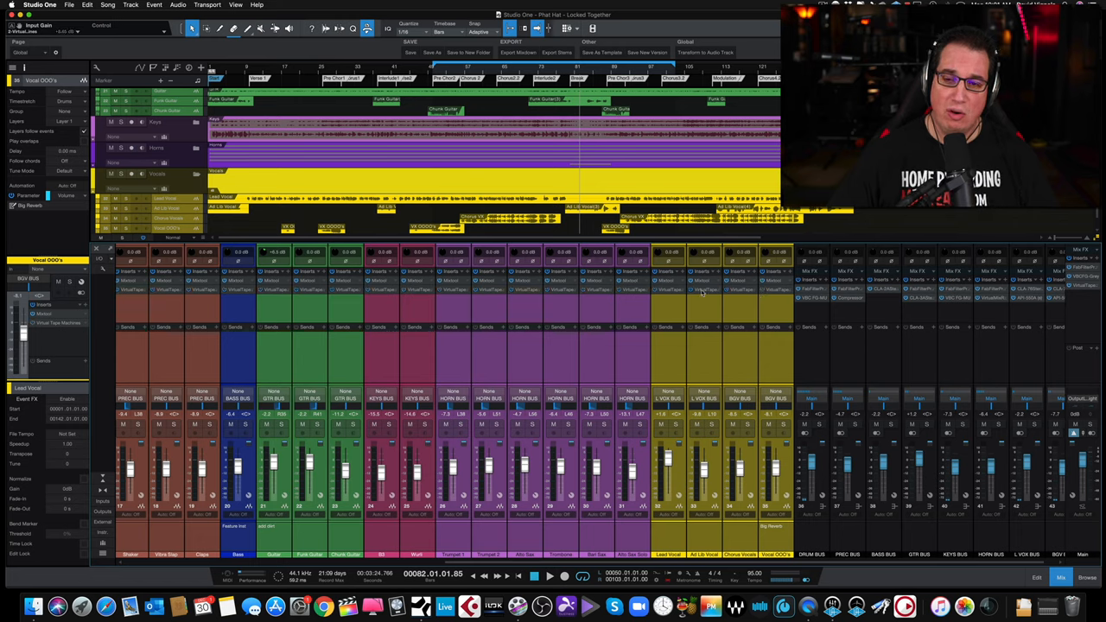
pyautogui.moveTo(539, 294)
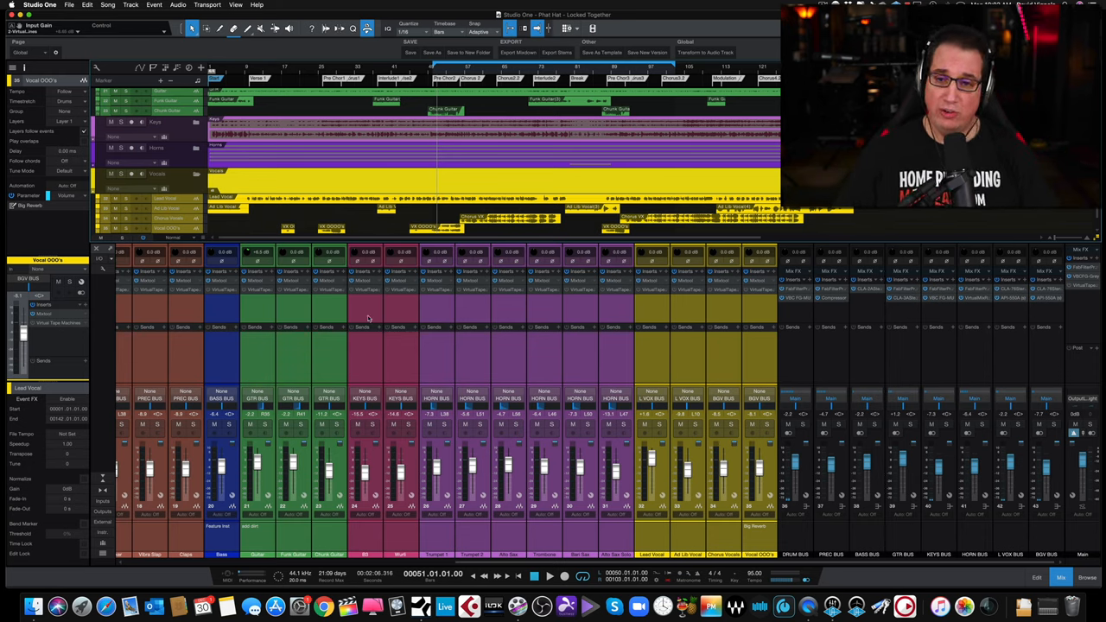
# - Select the Virtual Tape Machines insert on the bus channel in the mixer
pyautogui.click(549, 573)
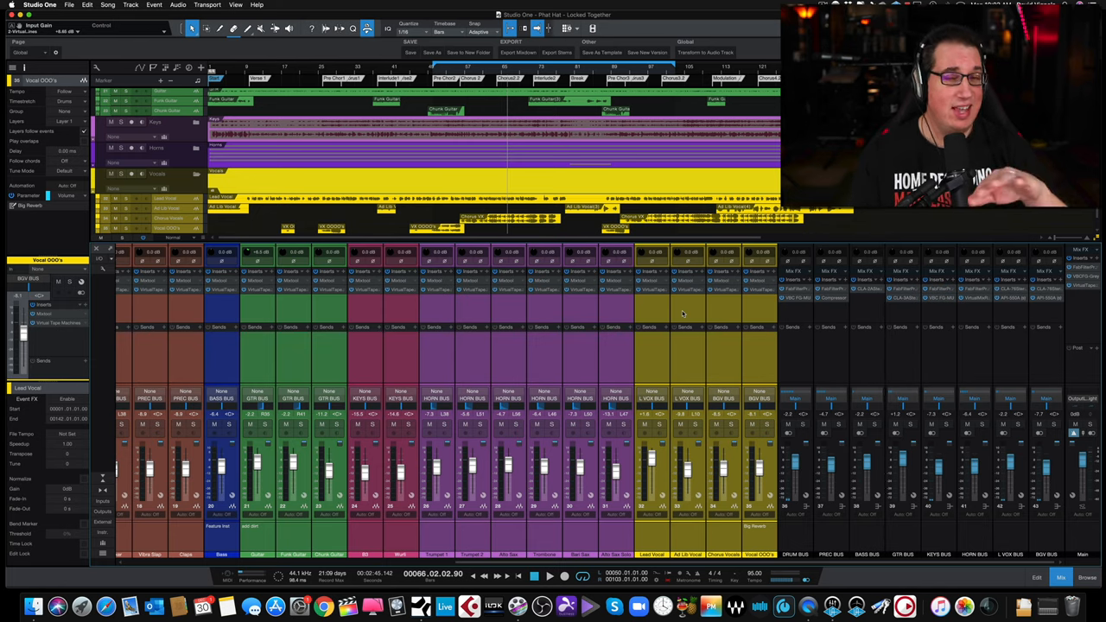
pyautogui.moveTo(733, 297)
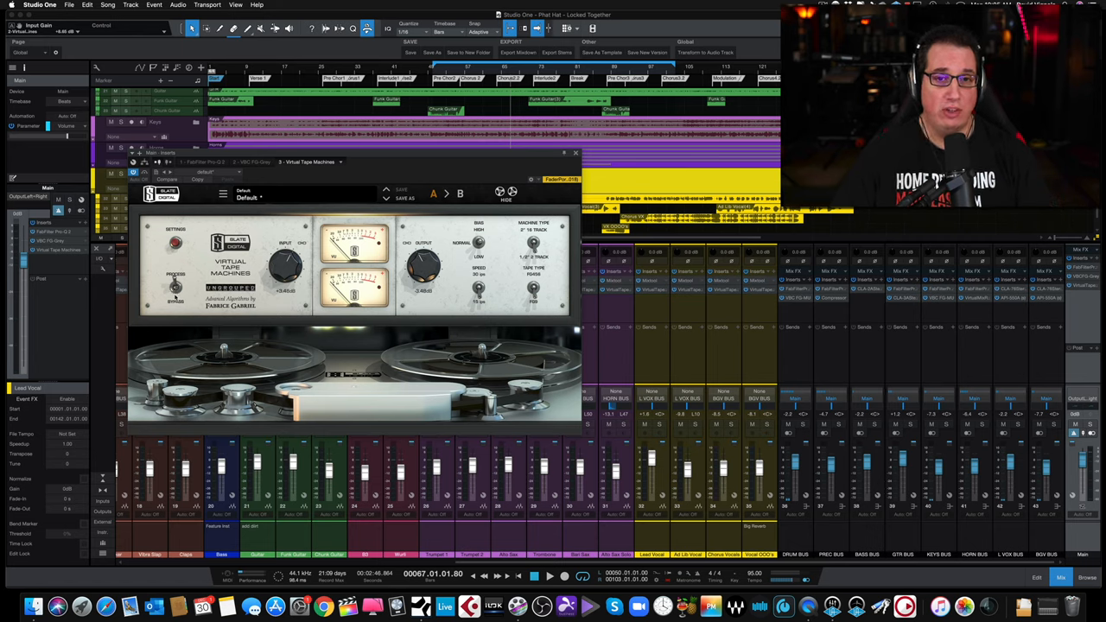
# - Show the bus's Virtual Tape Machines window, then close it to restore the full mixer
pyautogui.click(549, 575)
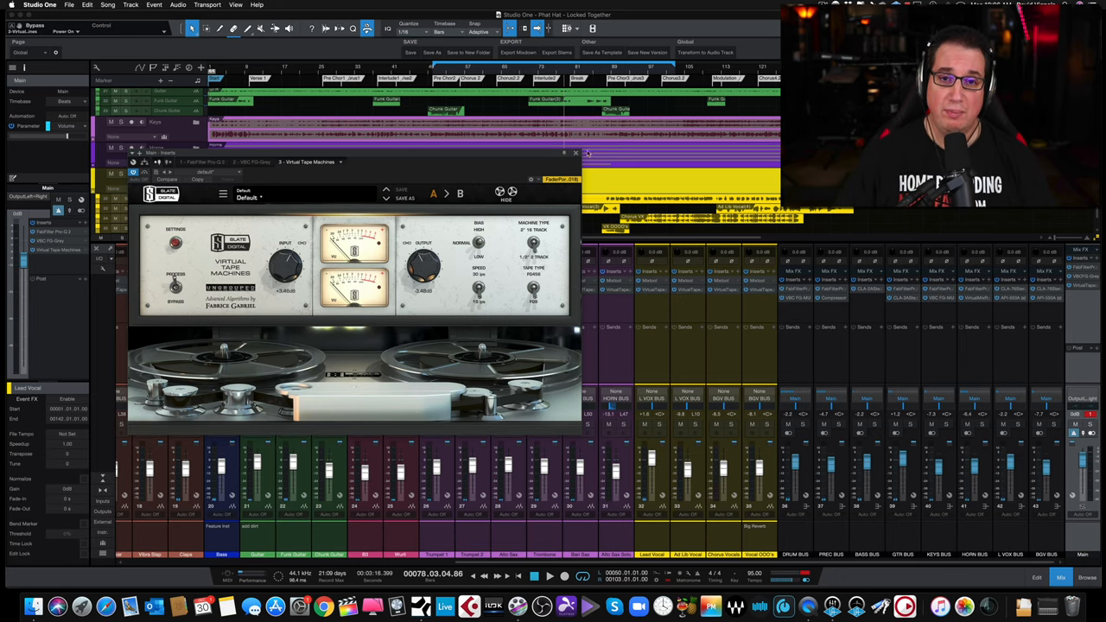
pyautogui.click(574, 152)
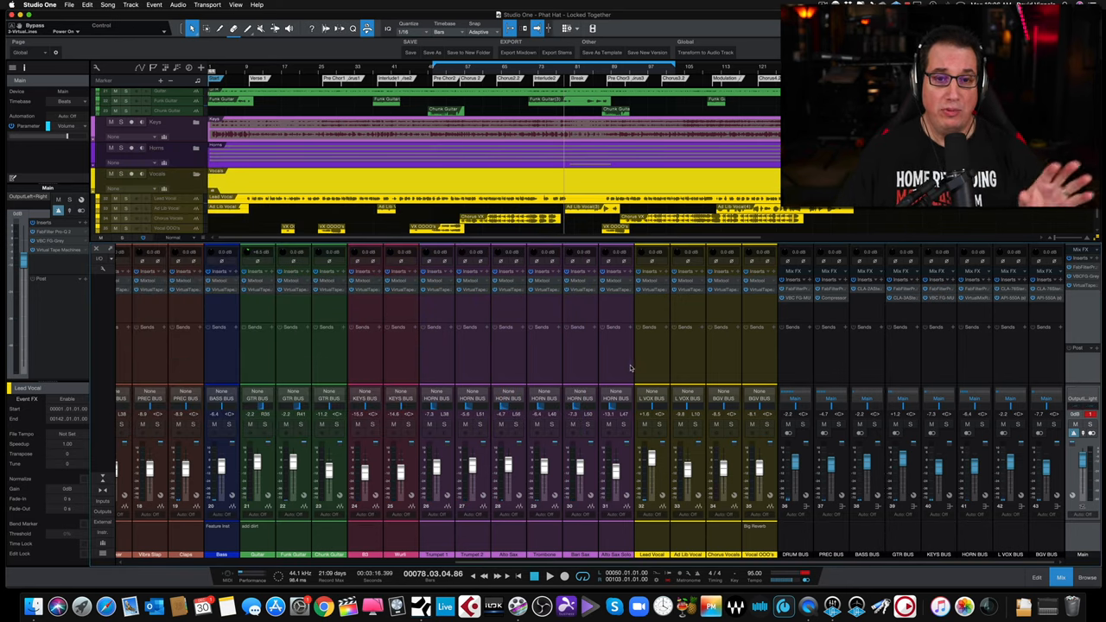
pyautogui.moveTo(622, 369)
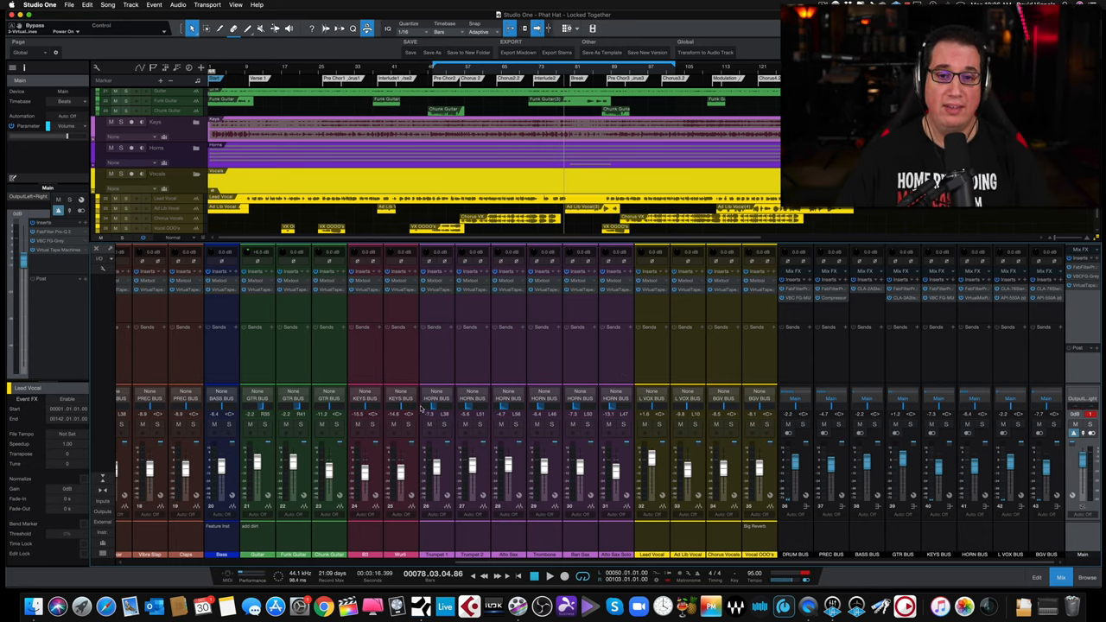
pyautogui.moveTo(747, 510)
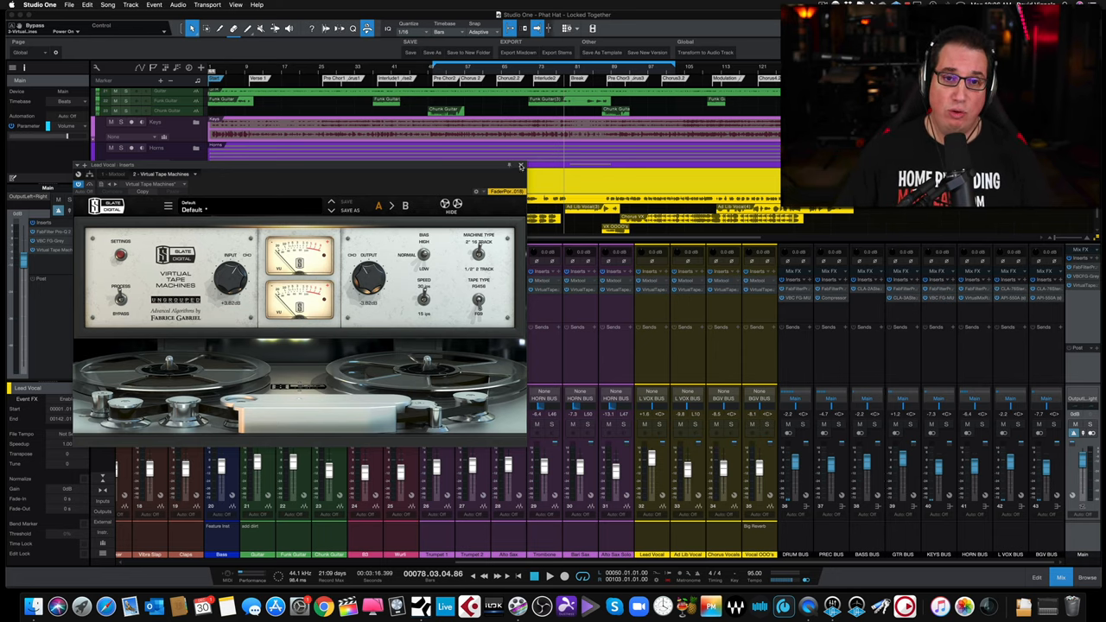
# - Close the Virtual Tape Machines window so the full mixer with all buses shows
pyautogui.click(522, 165)
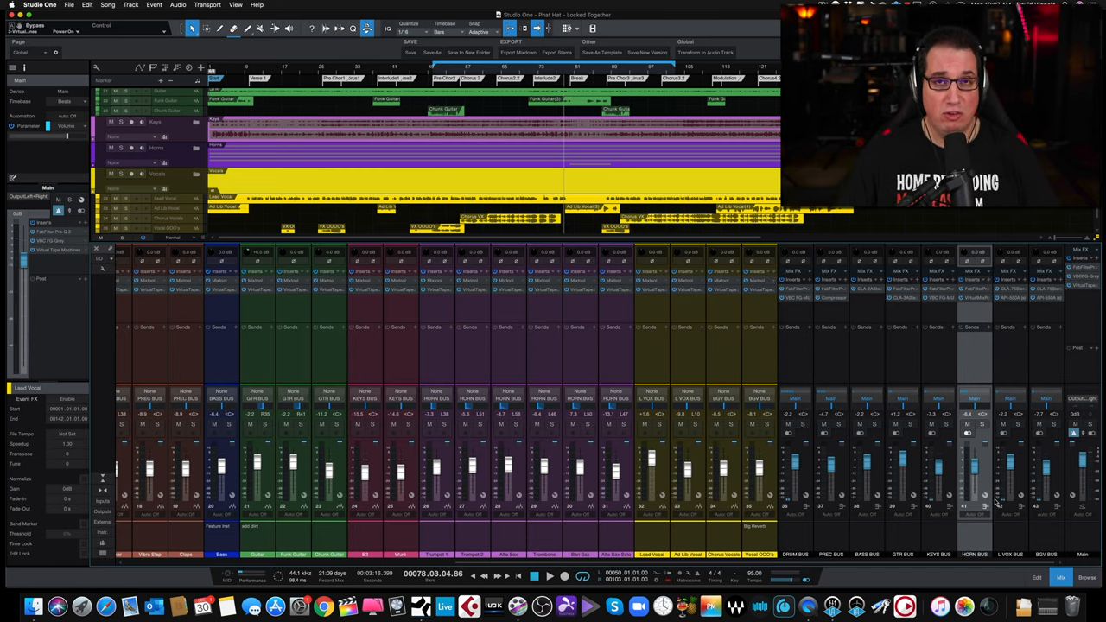
pyautogui.moveTo(440, 366)
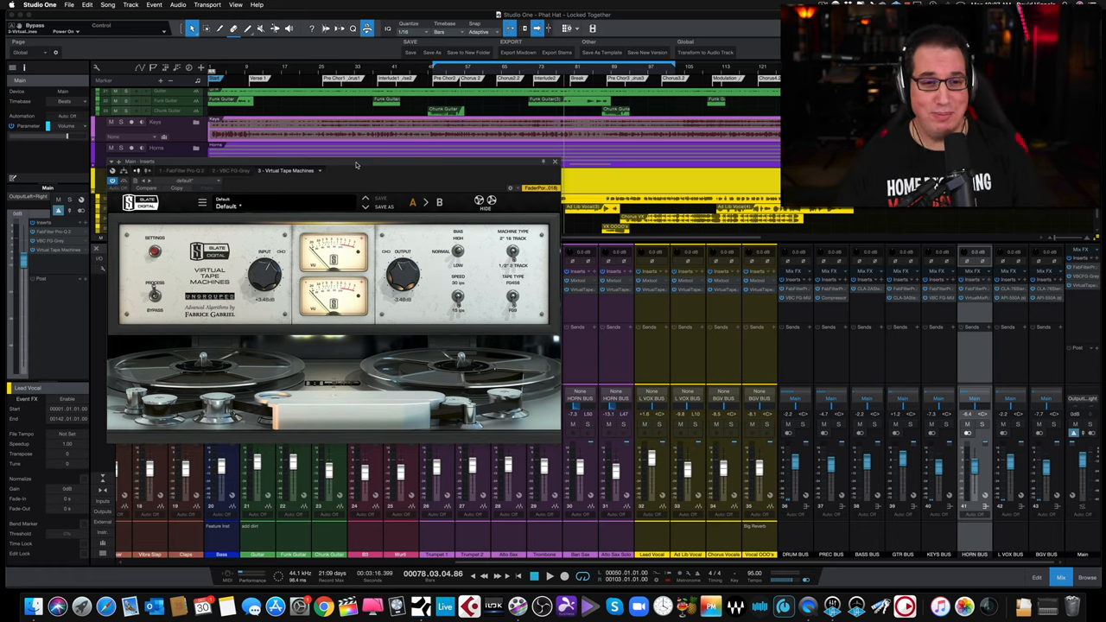
pyautogui.moveTo(484, 168)
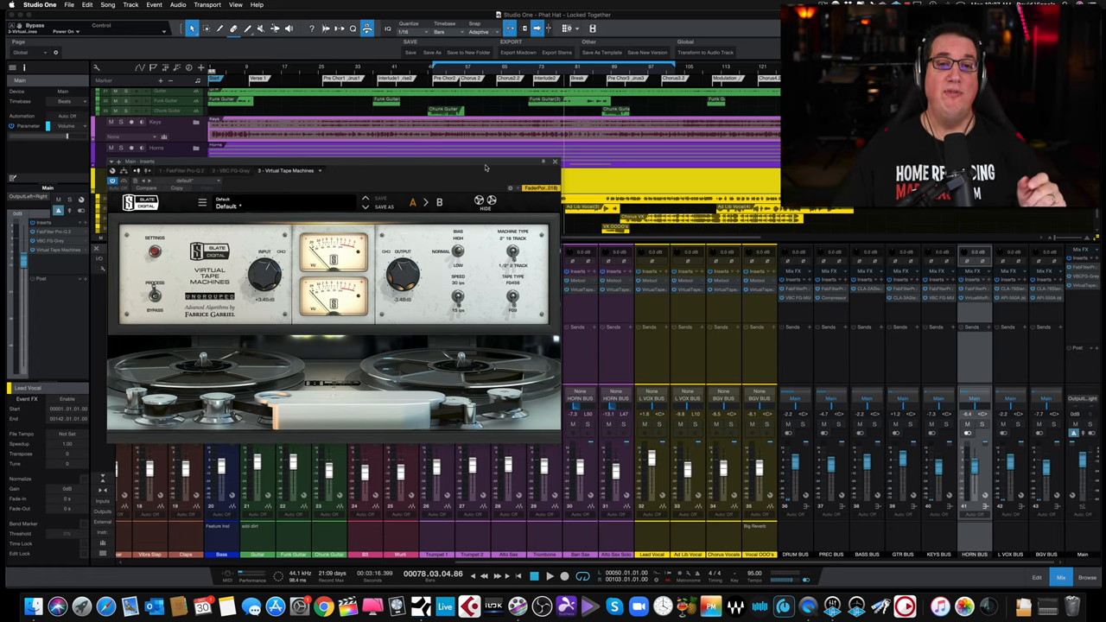